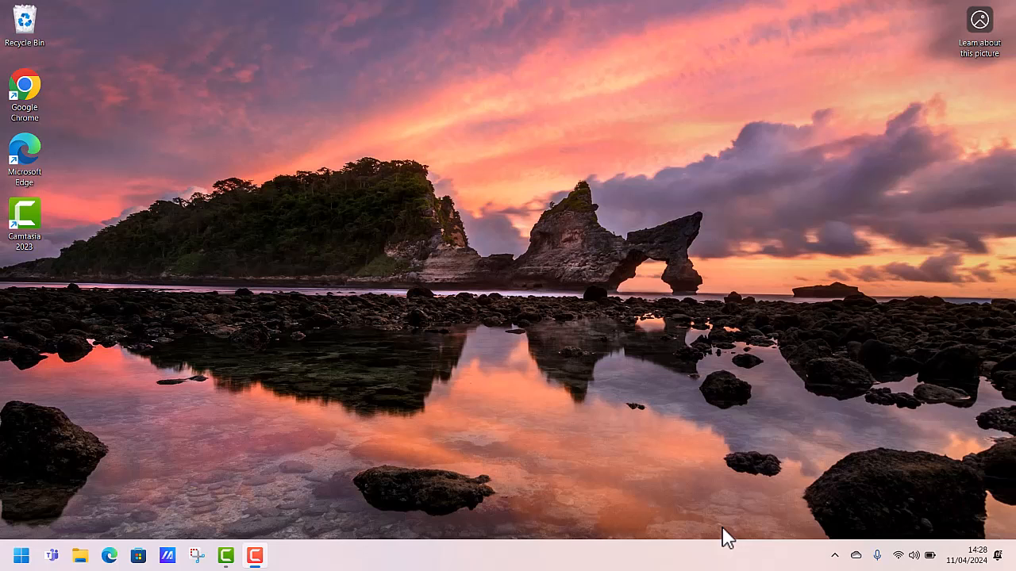
pyautogui.moveTo(482, 514)
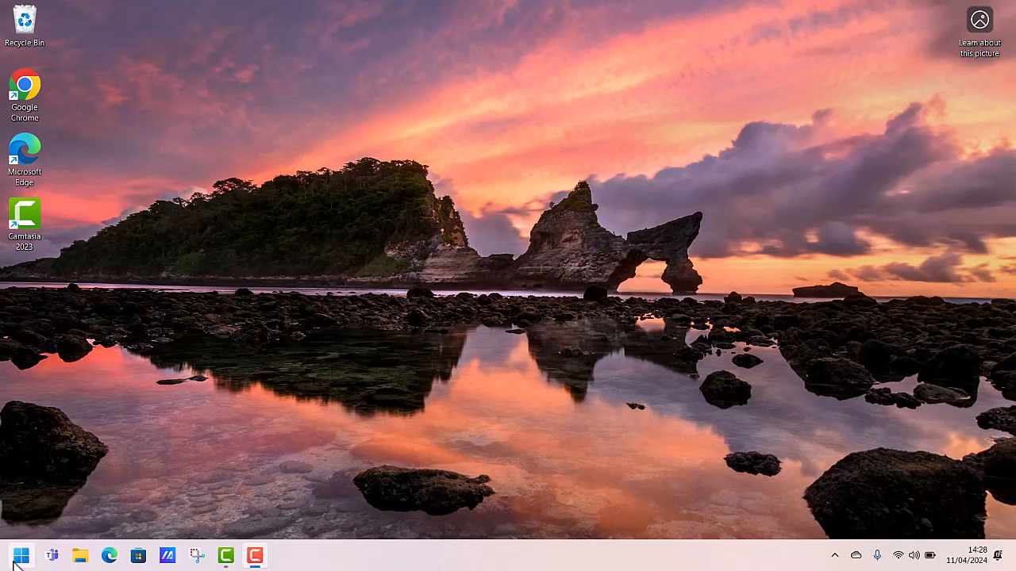
# Launch the Settings app from the Start menu's pinned apps.
pyautogui.click(26, 554)
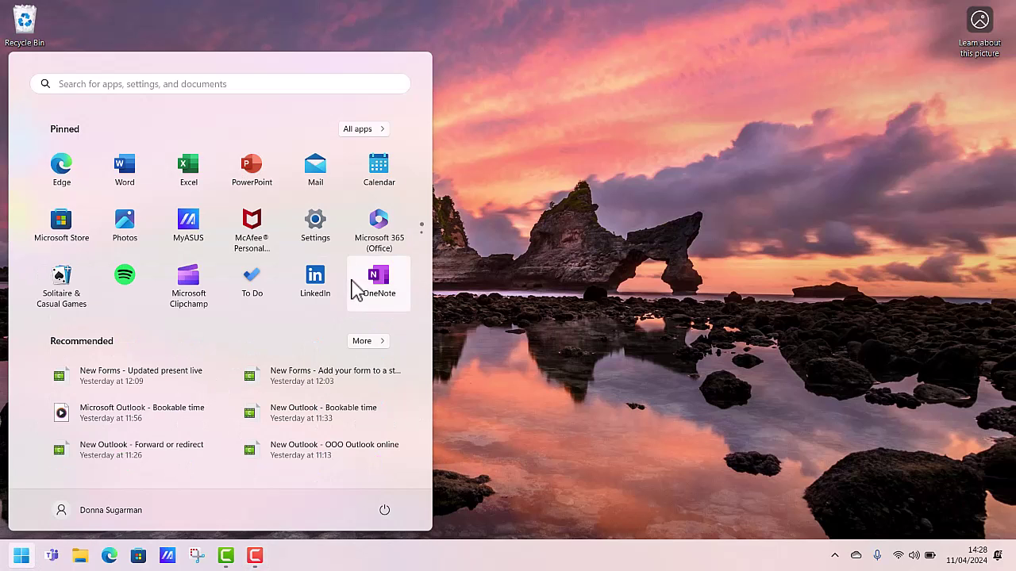
pyautogui.click(314, 219)
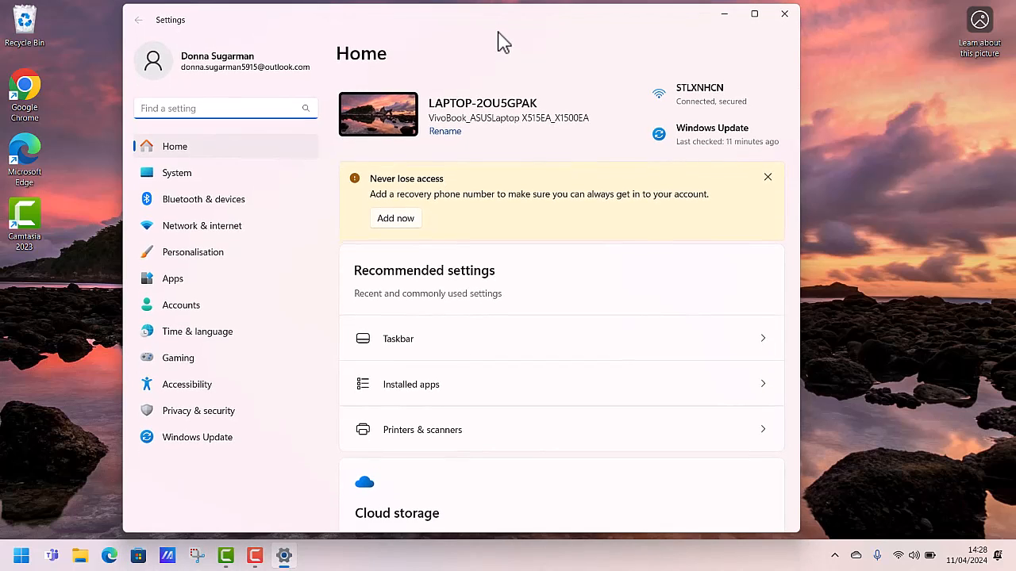
# Go to the Focus page under the System category.
pyautogui.click(176, 173)
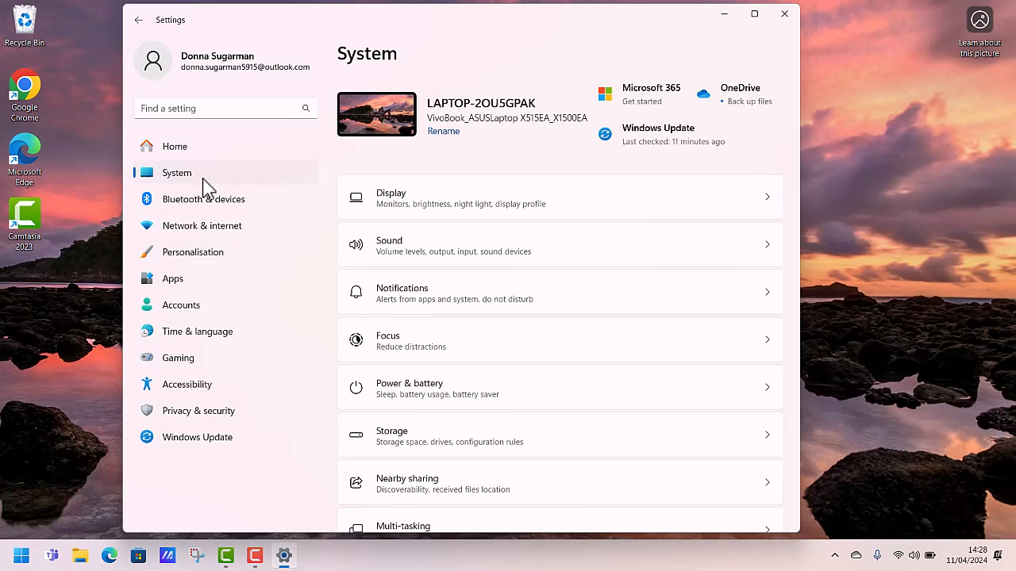
pyautogui.moveTo(408, 343)
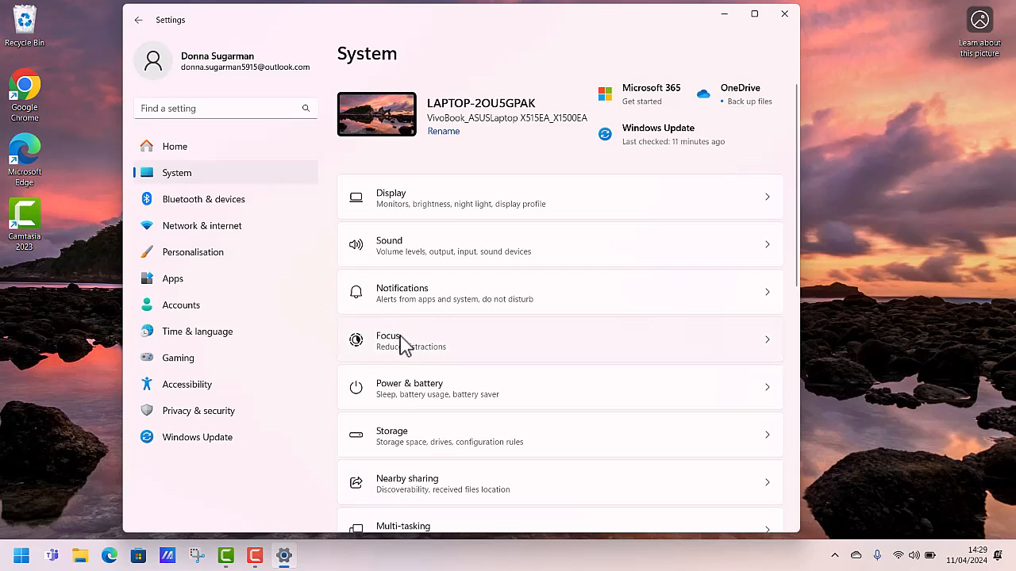
pyautogui.click(400, 340)
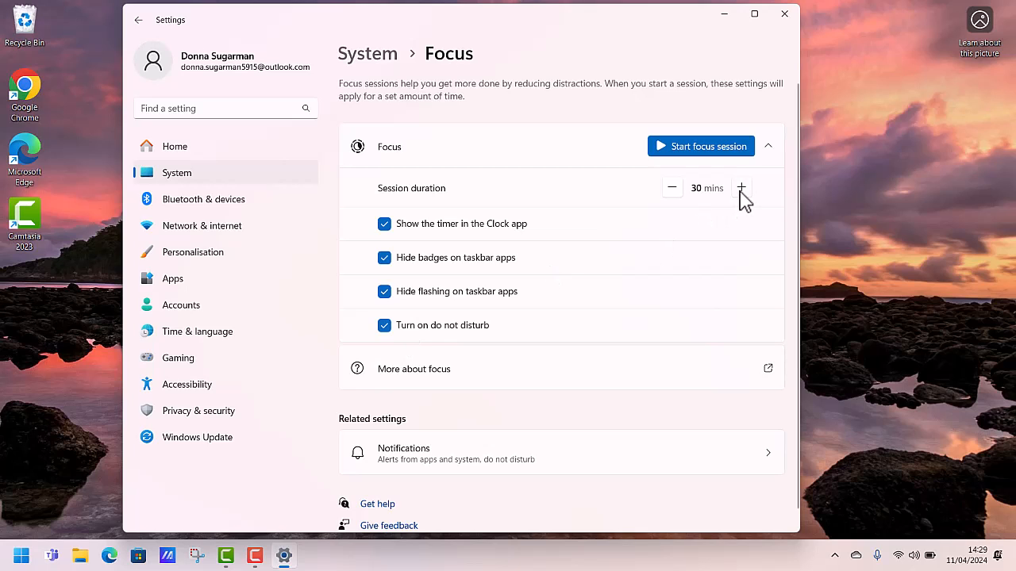
# Adjust the session duration from 30 minutes up to 60 and back to 45 minutes.
pyautogui.click(741, 187)
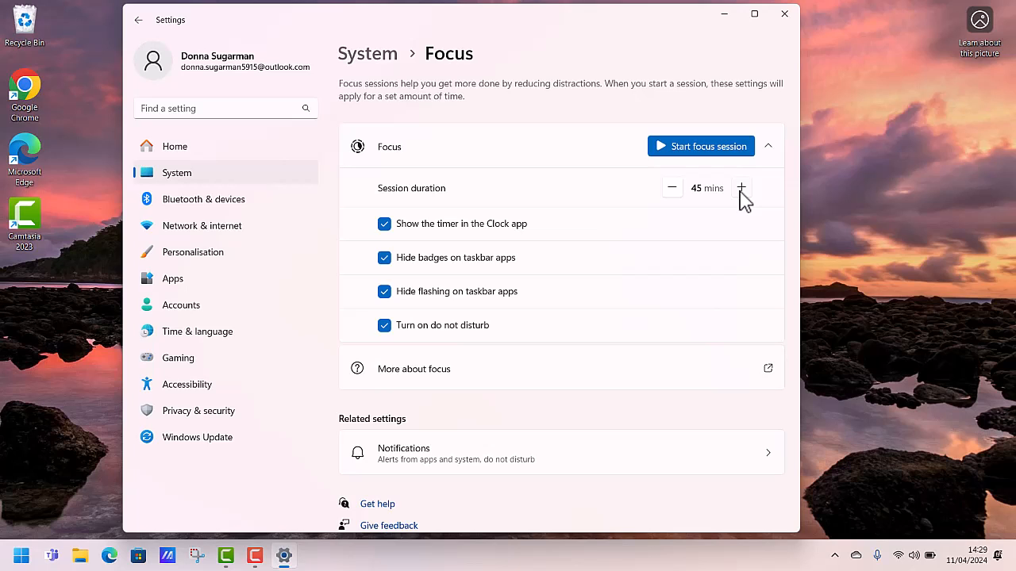
pyautogui.click(739, 187)
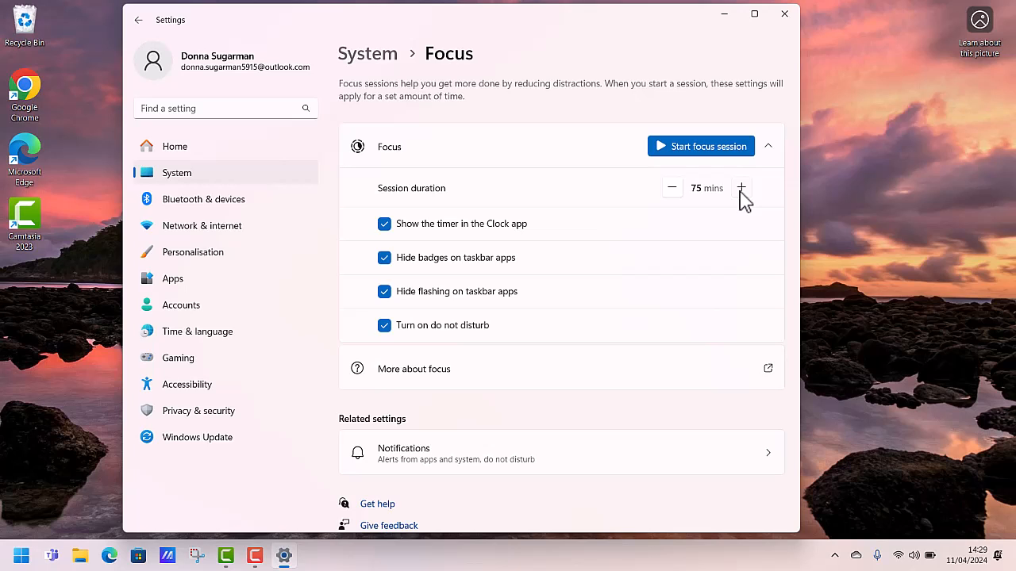
pyautogui.click(671, 187)
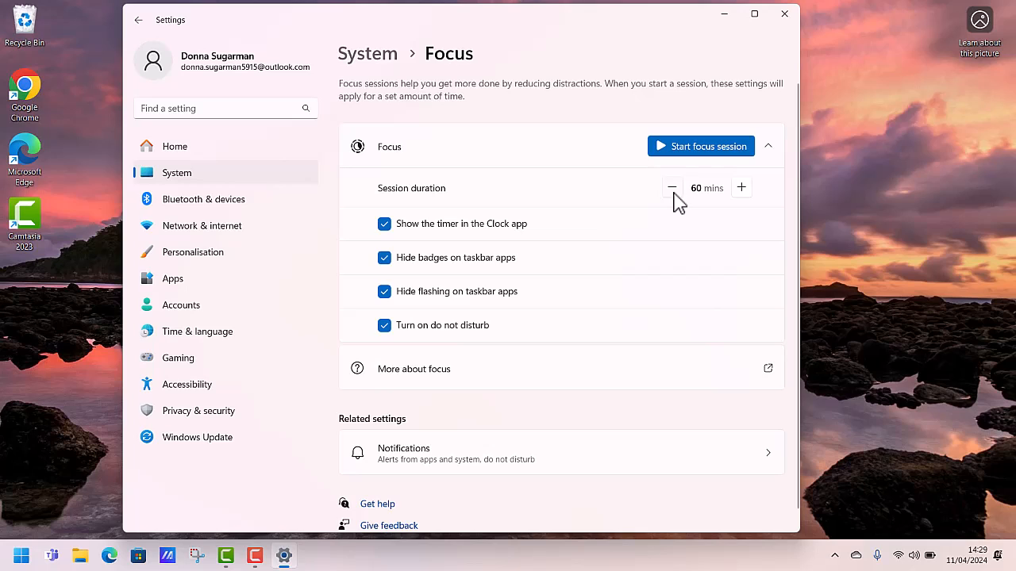
pyautogui.click(673, 188)
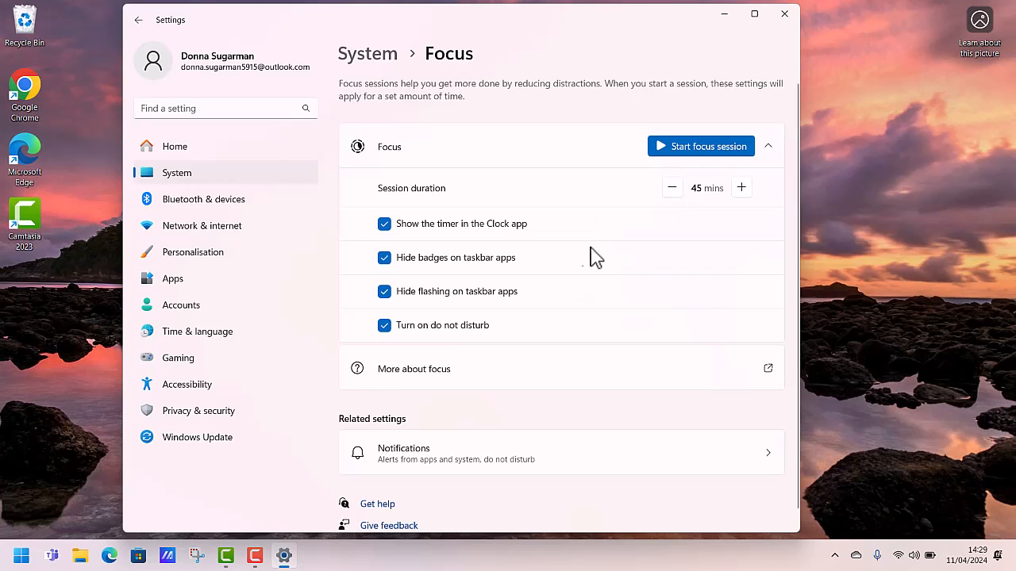
pyautogui.scroll(-3)
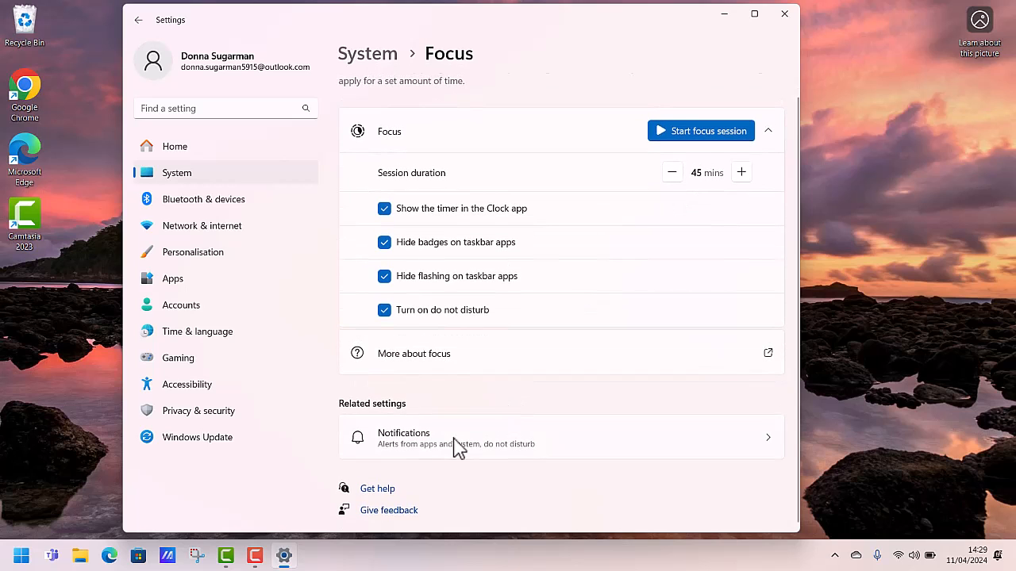
pyautogui.moveTo(493, 476)
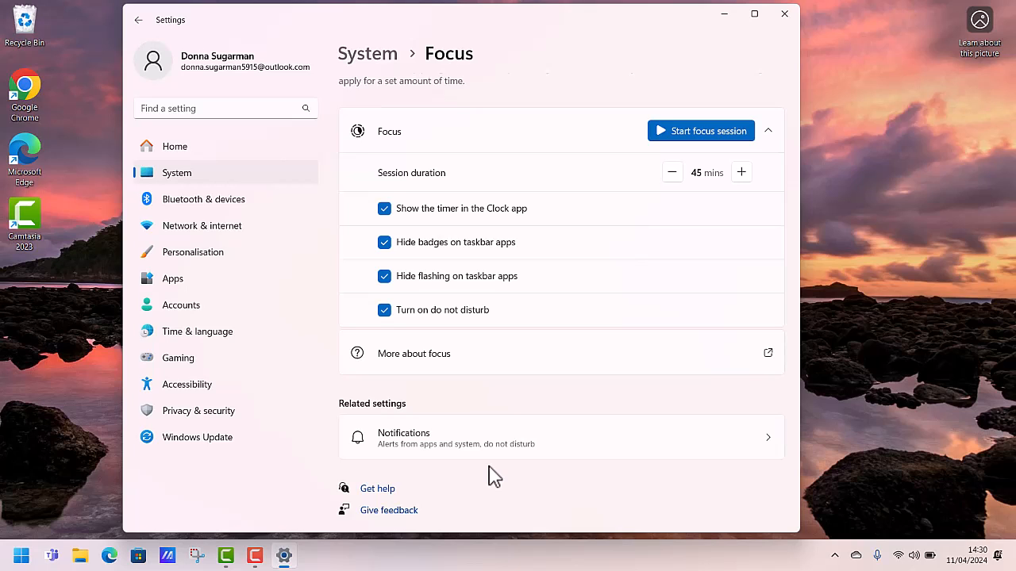
pyautogui.moveTo(673, 151)
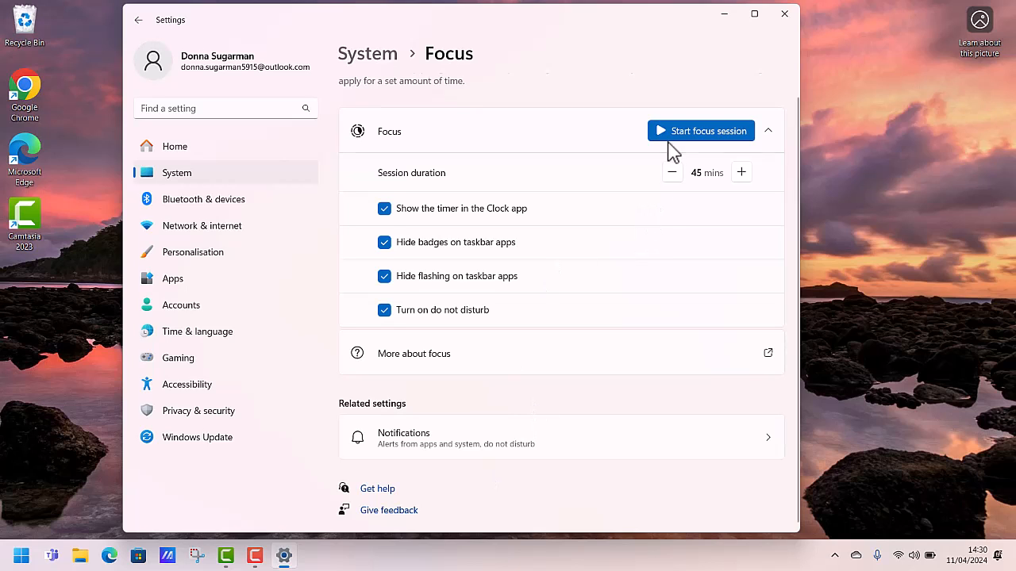
# Start the 45-minute focus session and minimize Settings so the timer shows over the desktop.
pyautogui.click(702, 130)
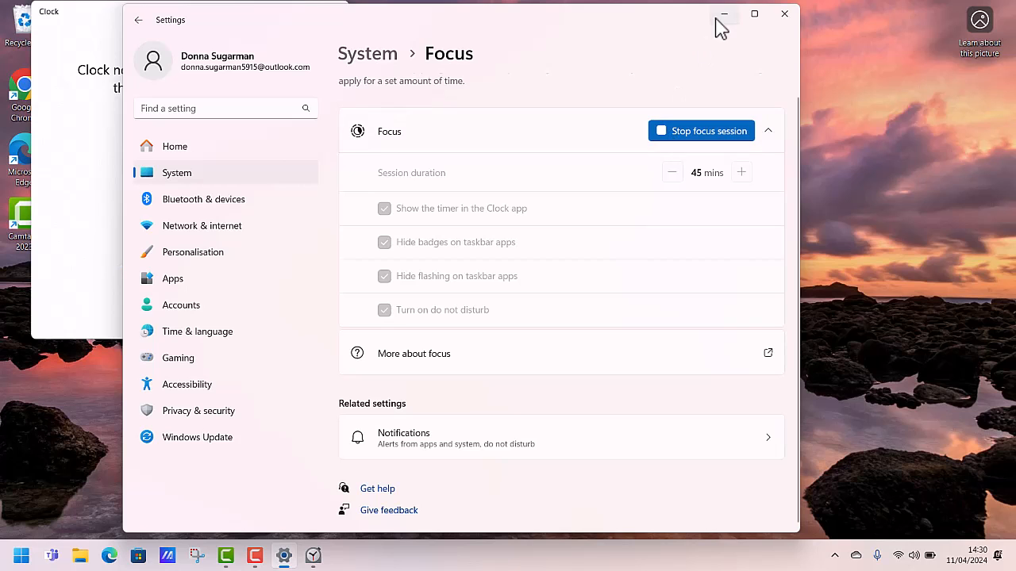
pyautogui.click(781, 16)
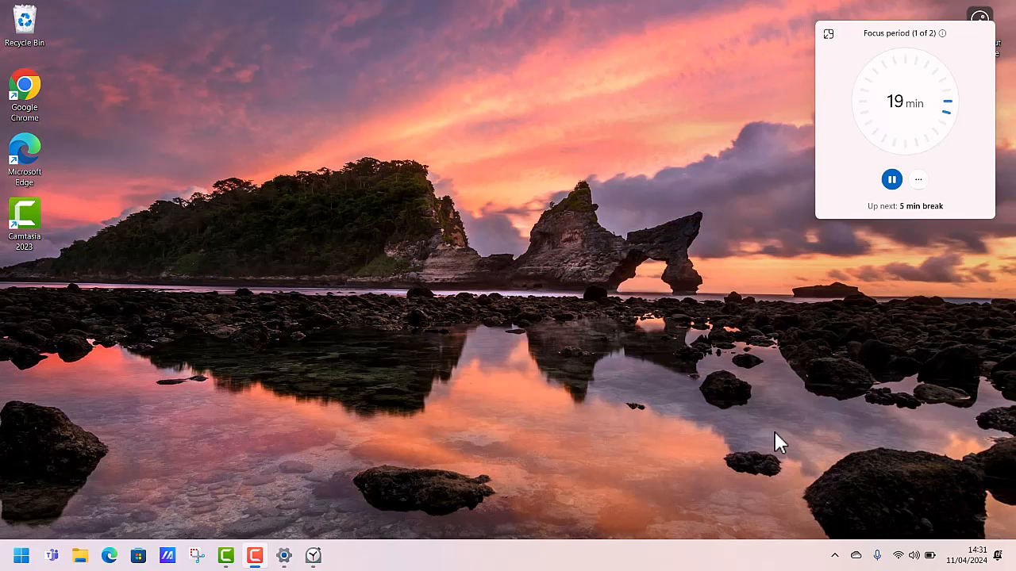
pyautogui.moveTo(930, 279)
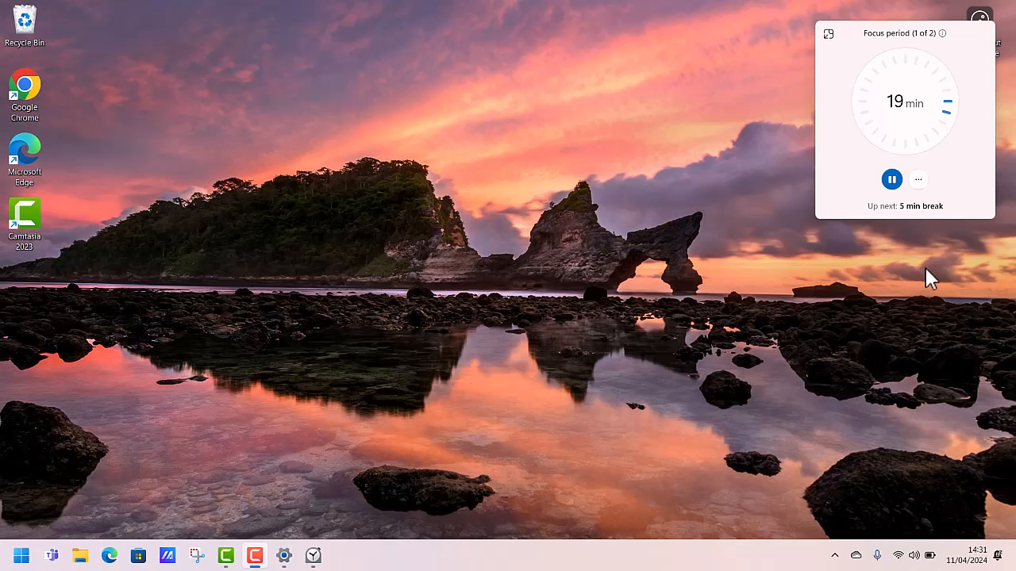
pyautogui.moveTo(892, 179)
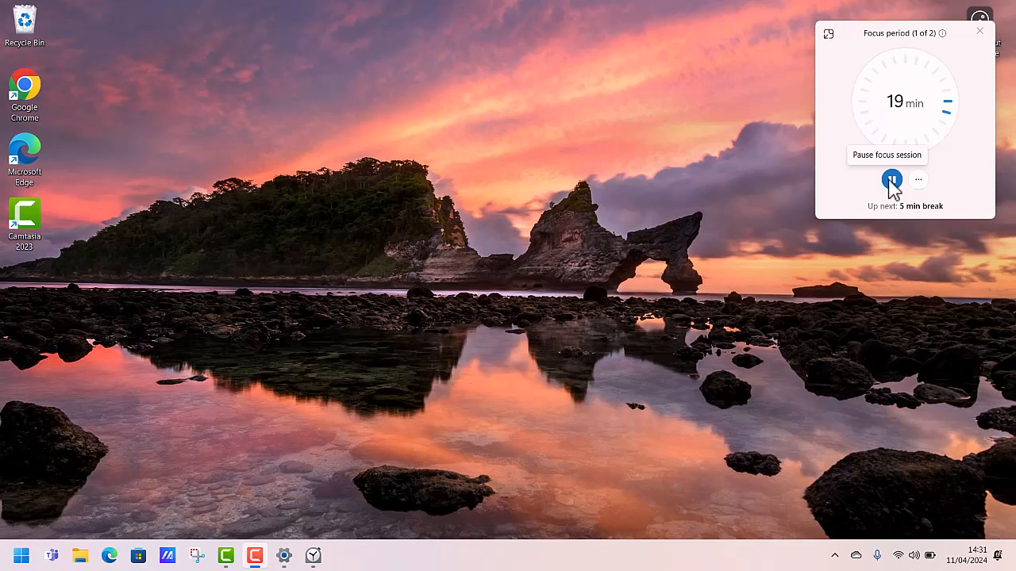
# Uncheck Show time remaining in the Clock focus widget and close its floating window.
pyautogui.click(918, 179)
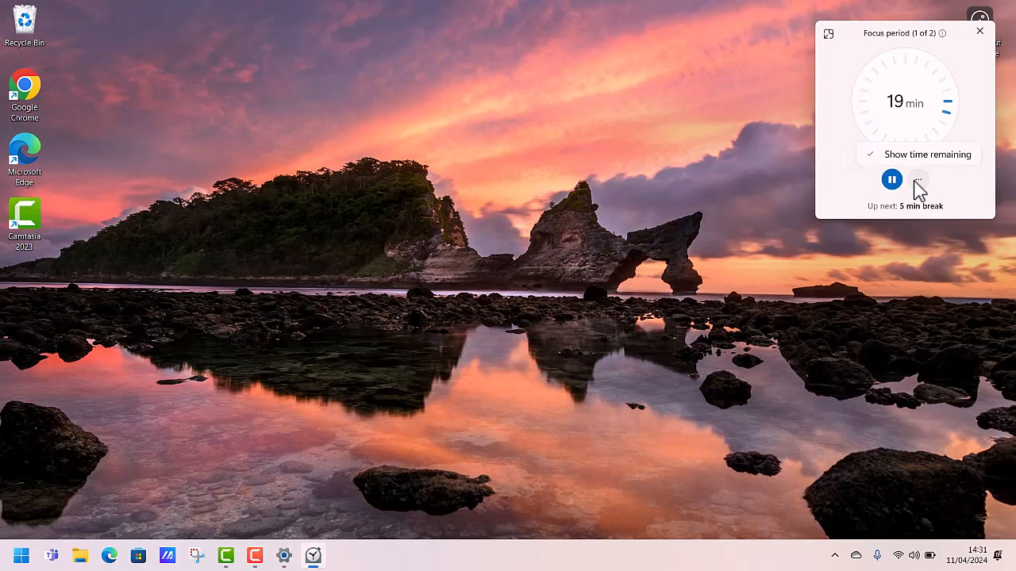
pyautogui.moveTo(914, 163)
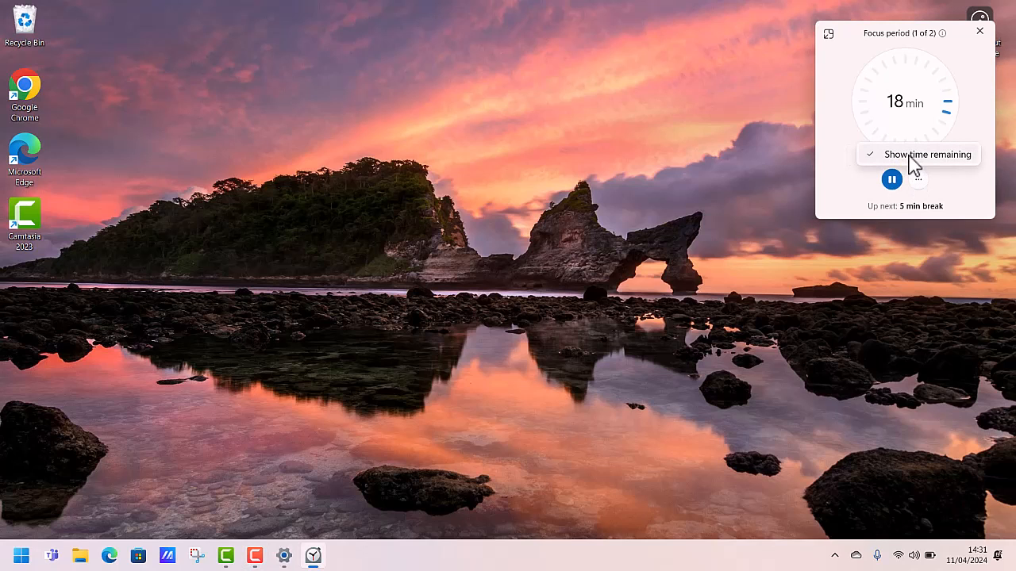
pyautogui.click(927, 154)
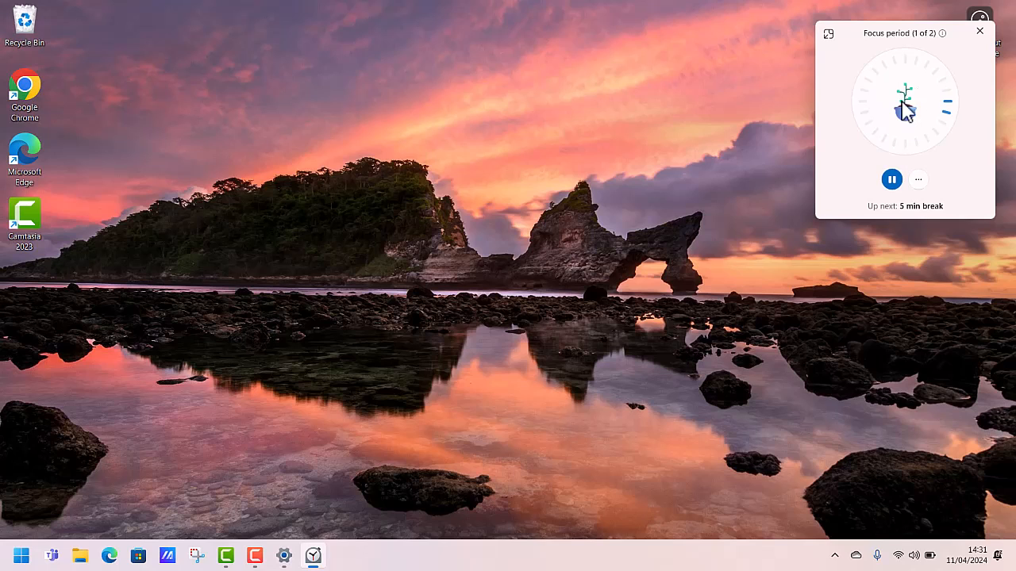
pyautogui.moveTo(898, 119)
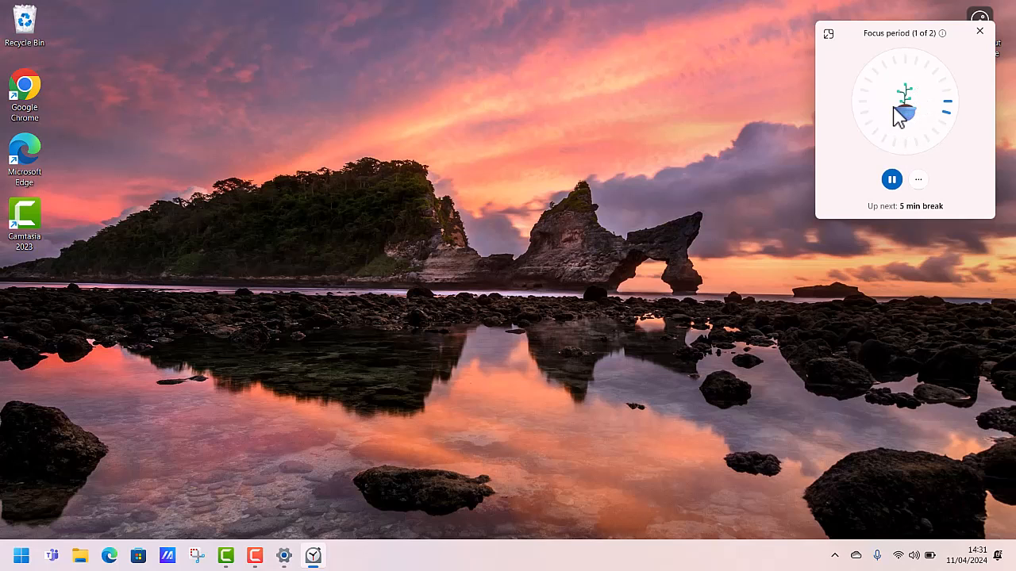
pyautogui.moveTo(968, 75)
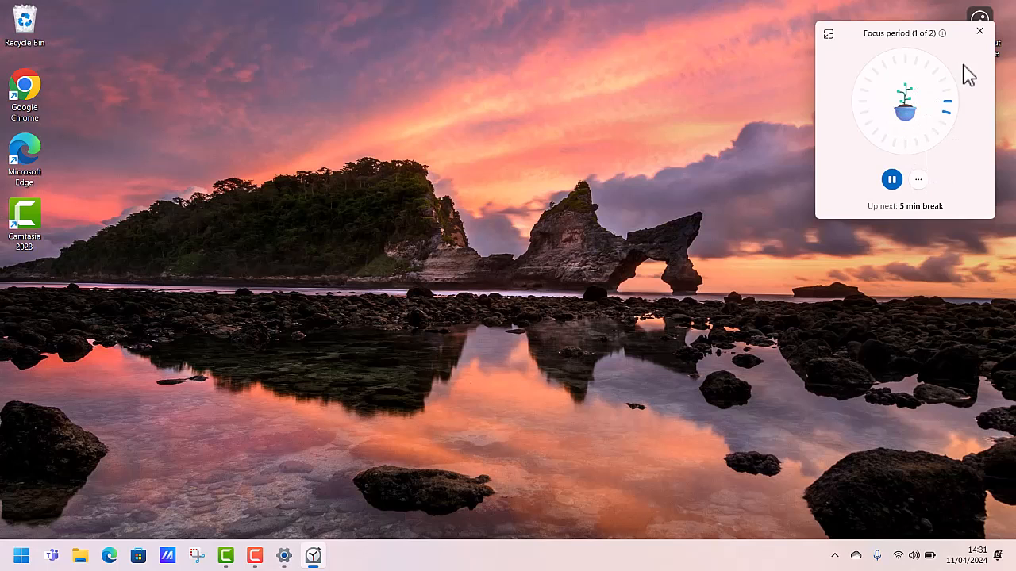
pyautogui.click(978, 32)
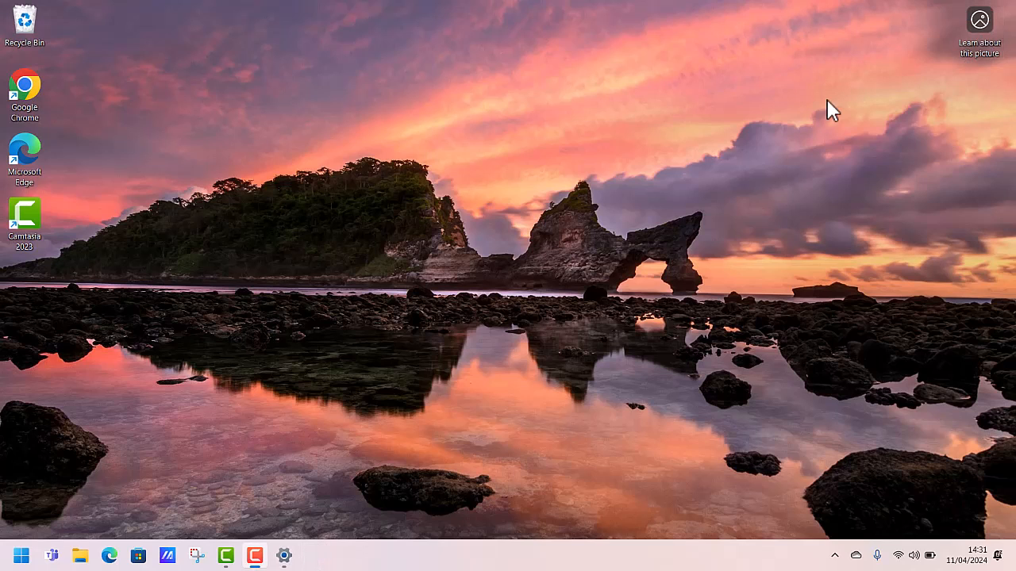
pyautogui.moveTo(286, 556)
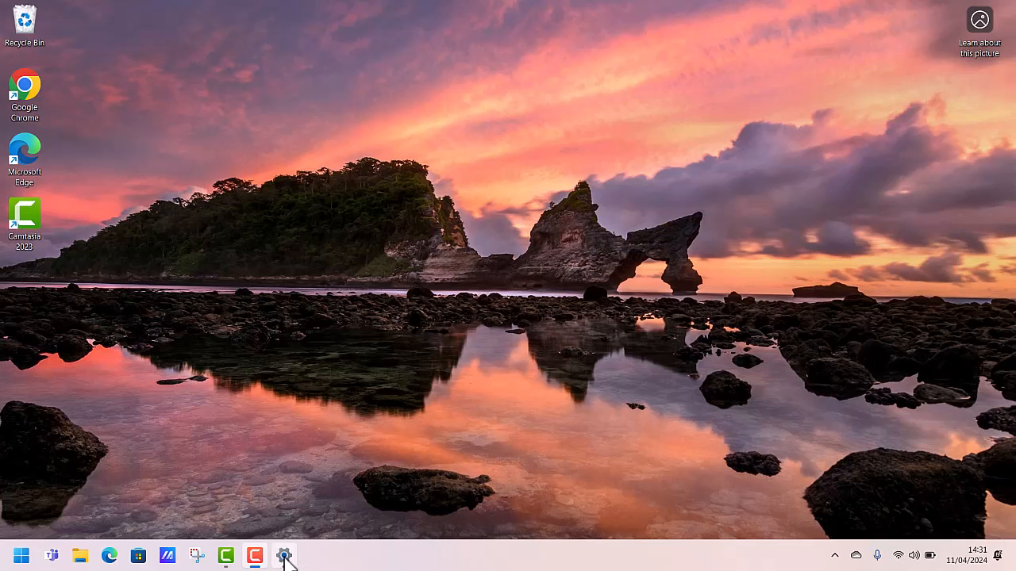
# Restore Settings from the taskbar and stop the running focus session.
pyautogui.click(282, 555)
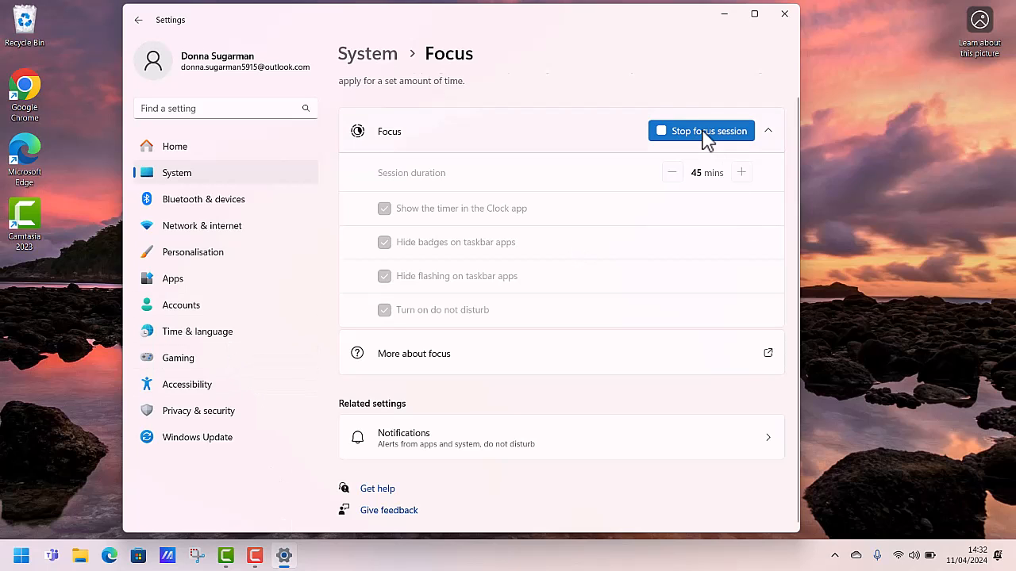
pyautogui.click(702, 130)
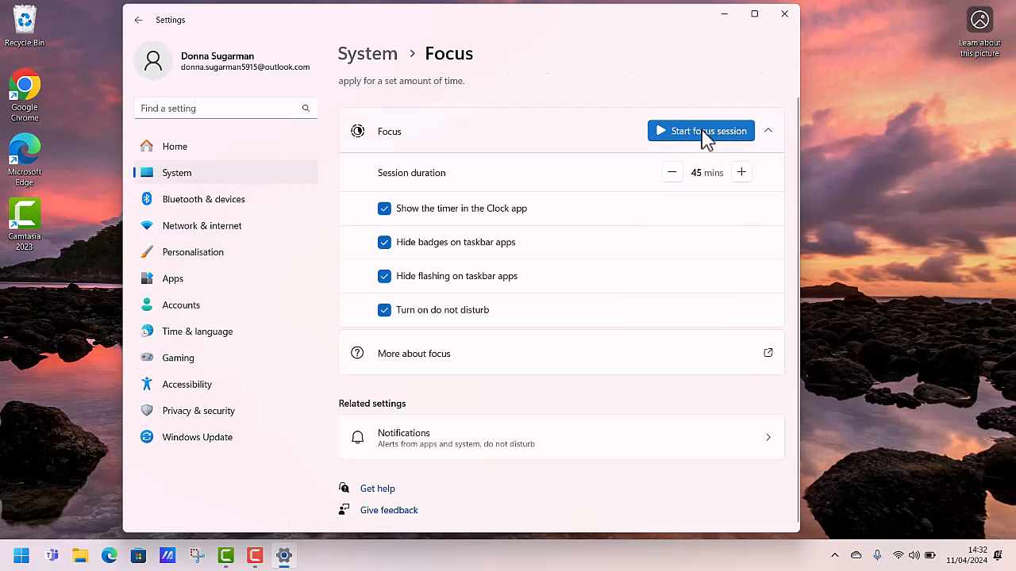